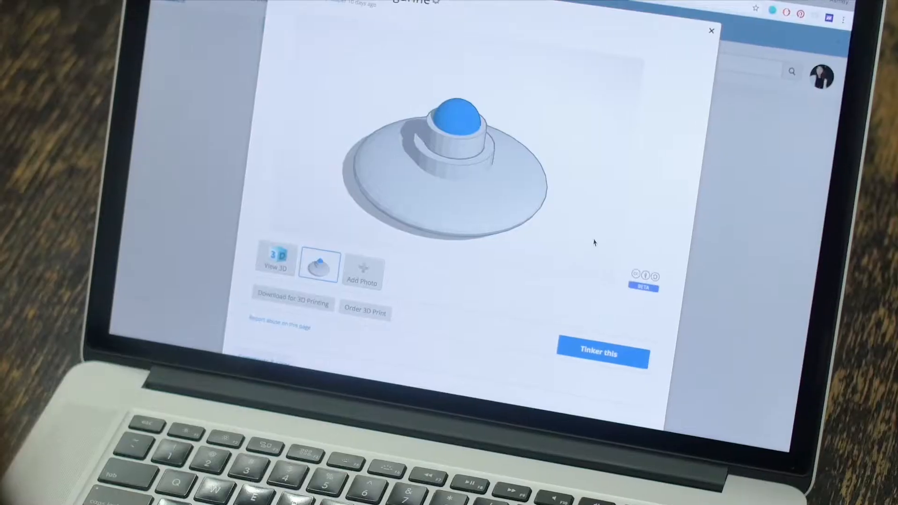
Open the exercise design in the 3D editor via Tinker this
click(601, 352)
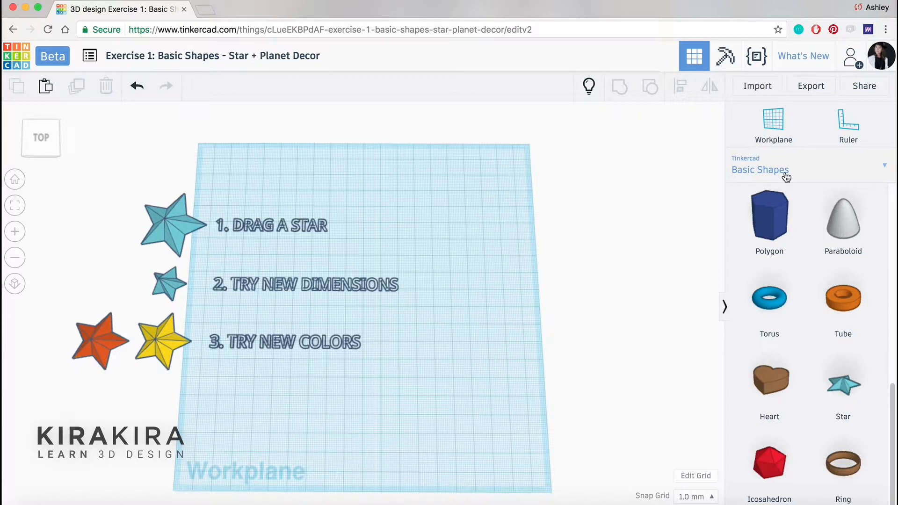
Drag a blue Star from Basic Shapes onto the workplane and deselect it
click(759, 170)
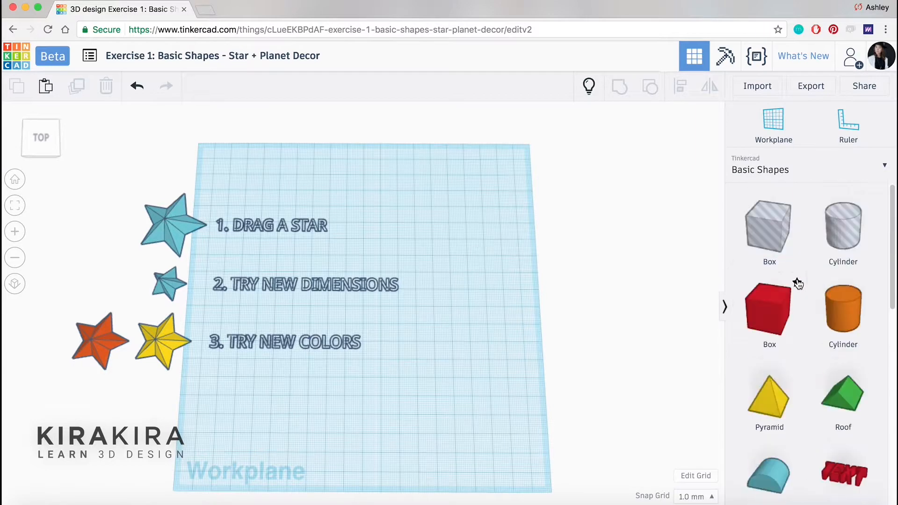
scroll(down, 3)
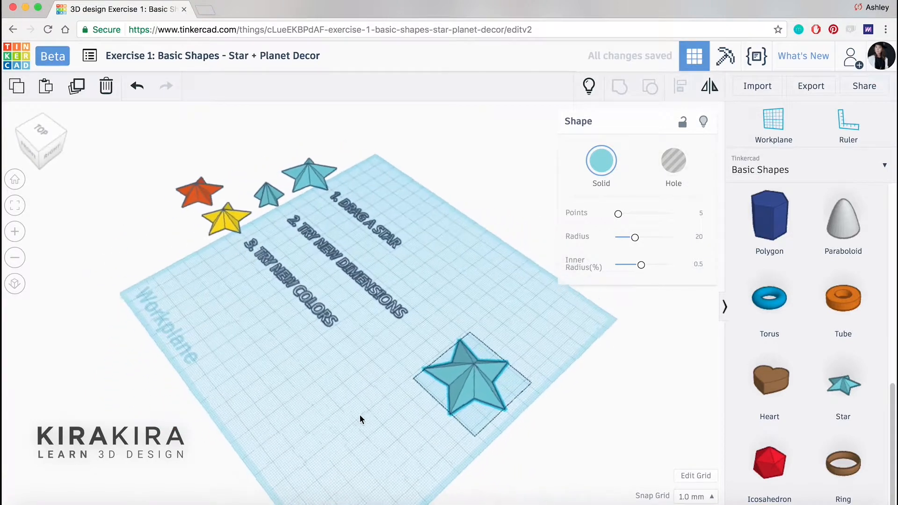
click(600, 161)
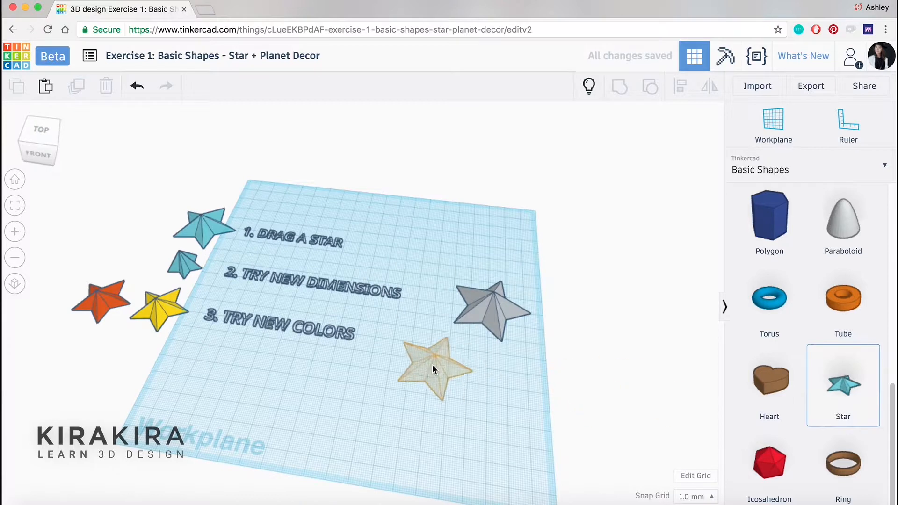
Add a yellow star and a smaller blue star resized to about 21.89 × 23.02 mm
click(437, 369)
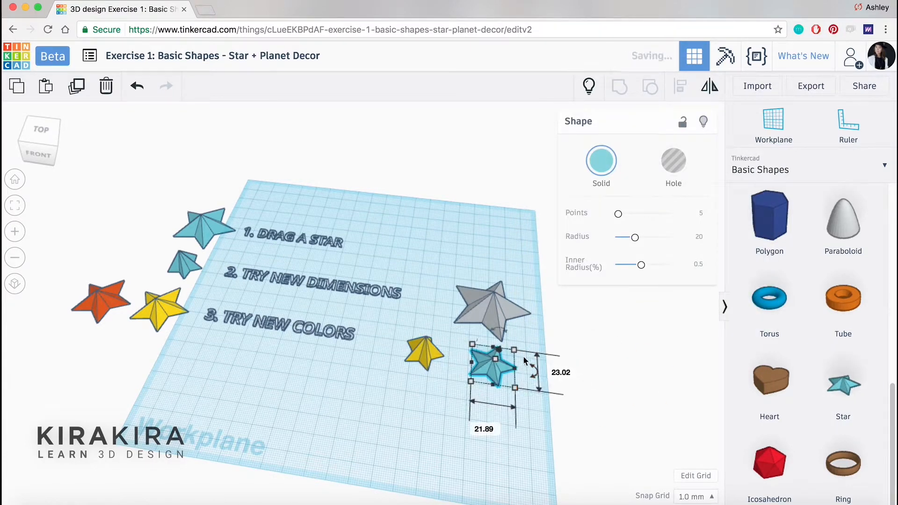
click(601, 161)
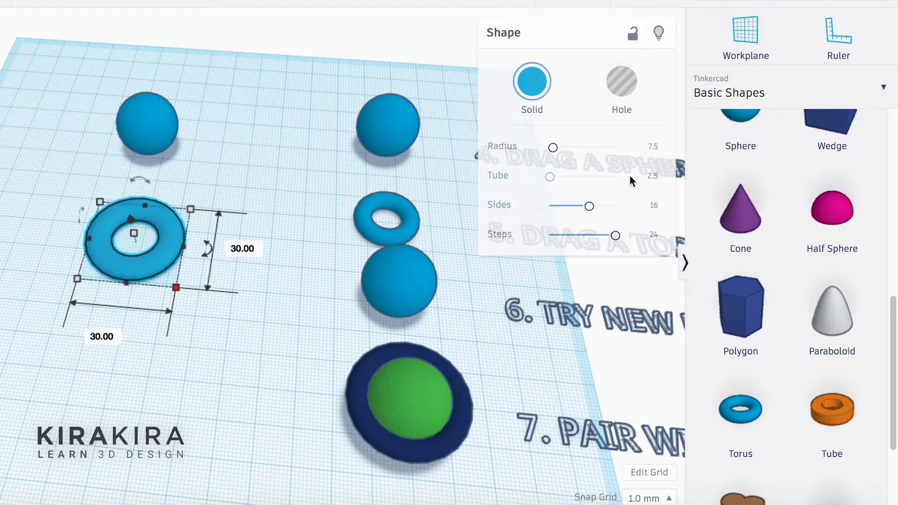
Thin the torus tube to 1.5, colour sphere green and ring dark blue, and nest them as a planet
click(642, 178)
text(1.5)
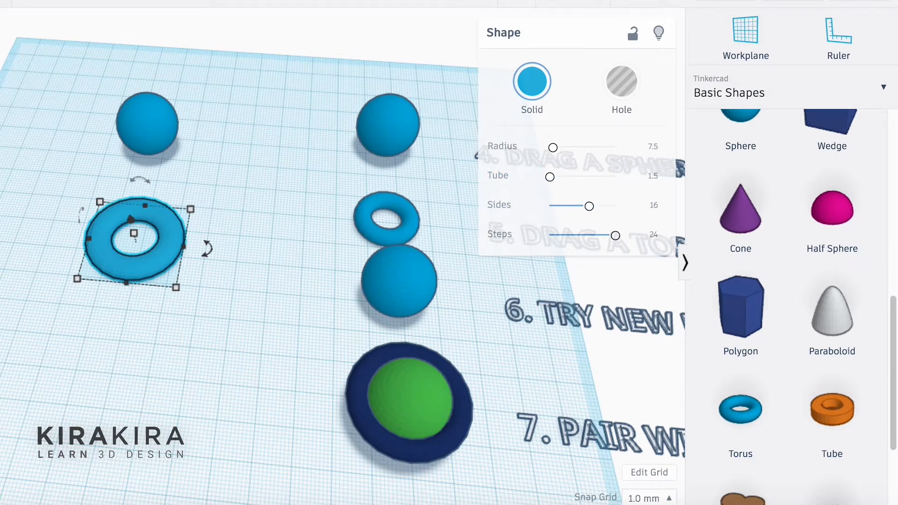
click(531, 82)
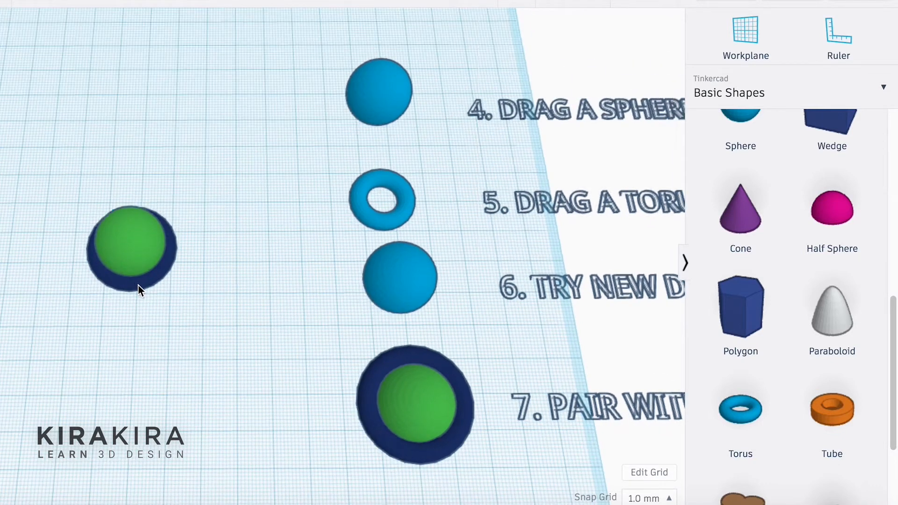
click(132, 246)
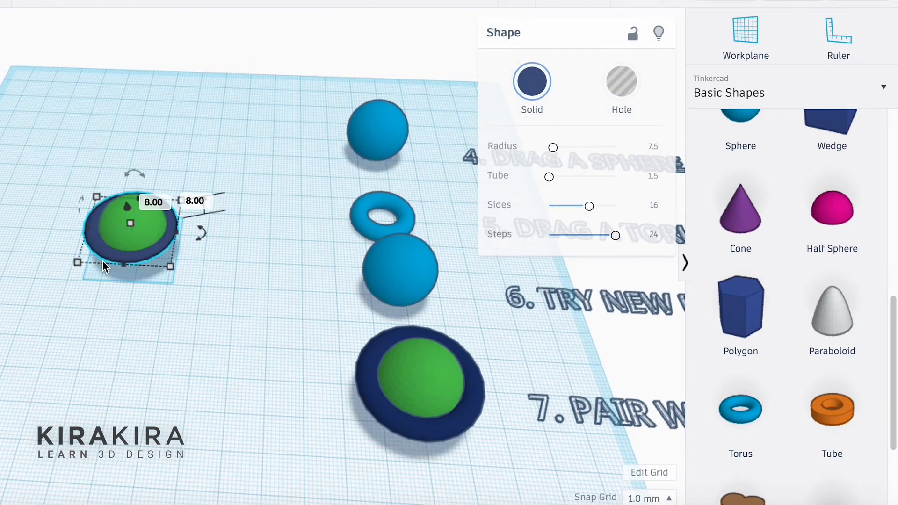